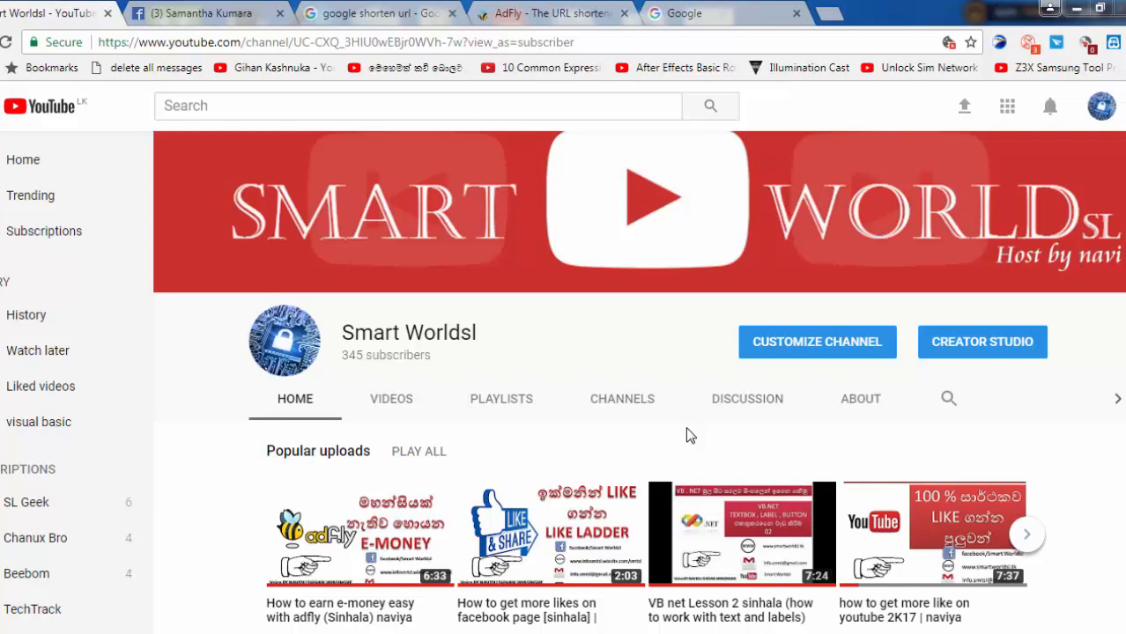
mouse_move(682, 437)
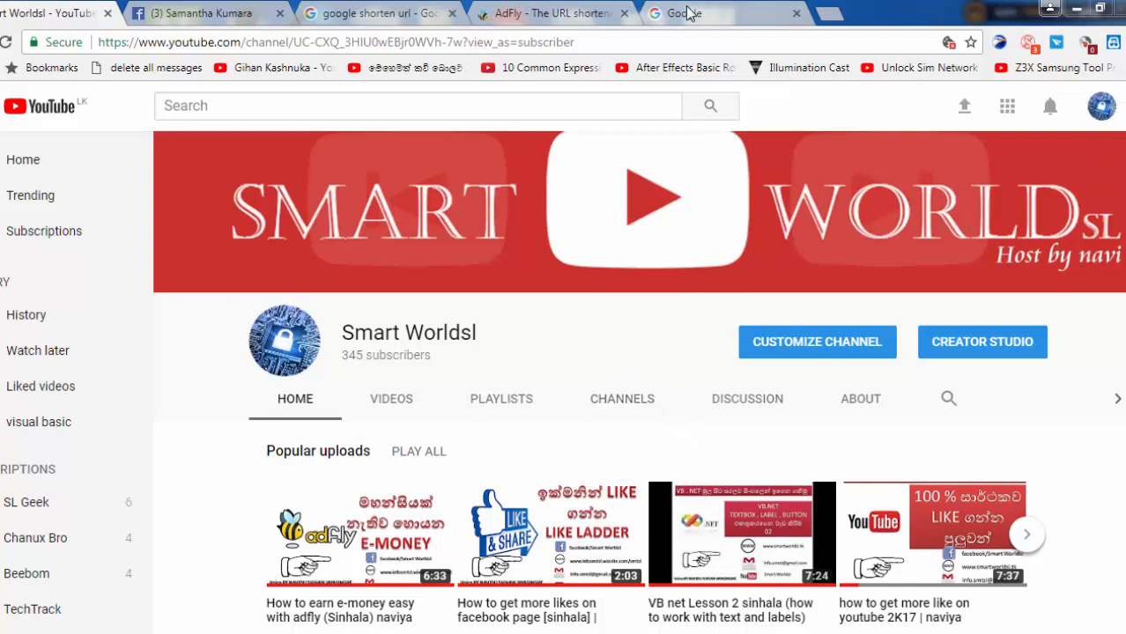
Step: Leave the Smart Worldsl channel for the Google homepage tab
click(695, 13)
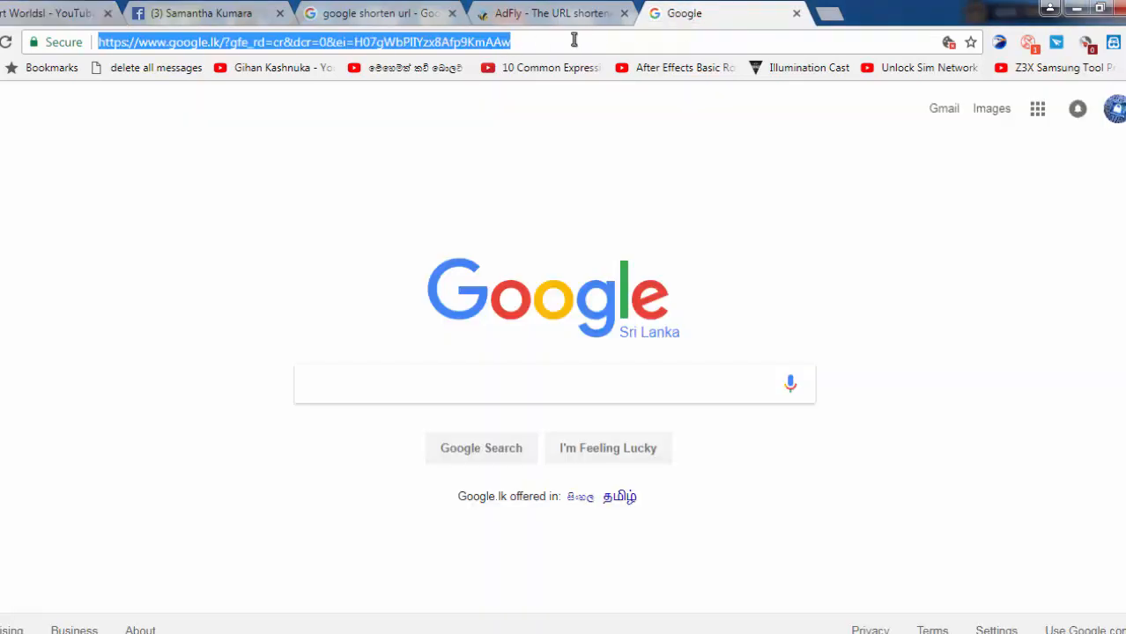
mouse_move(635, 120)
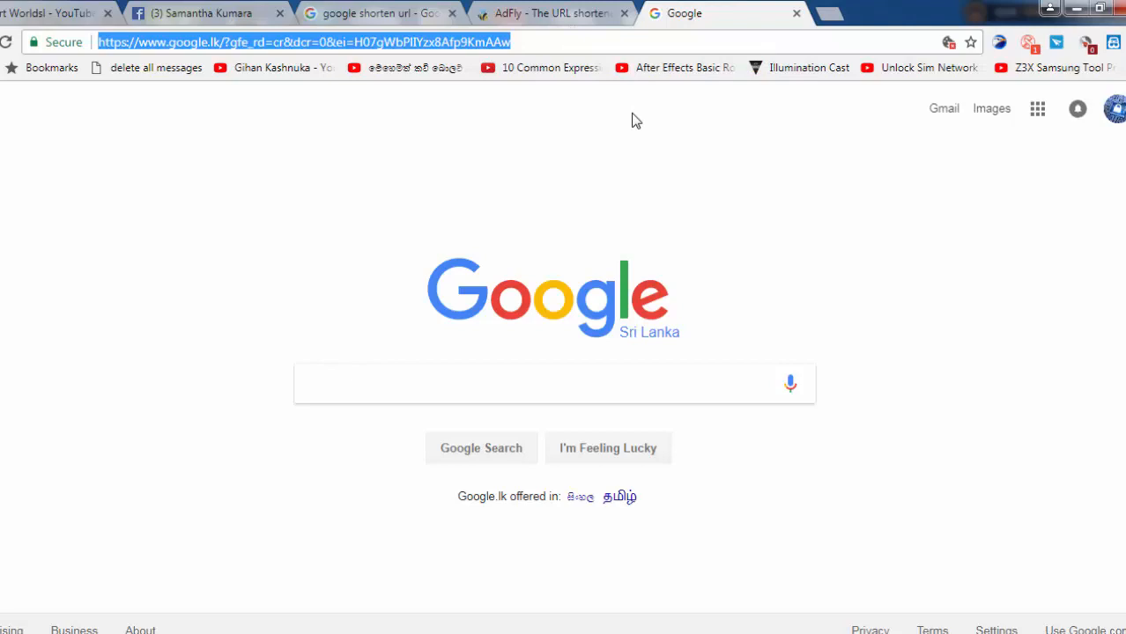
Step: Paste the Google homepage address into AdFly's link field and shrink it
click(552, 13)
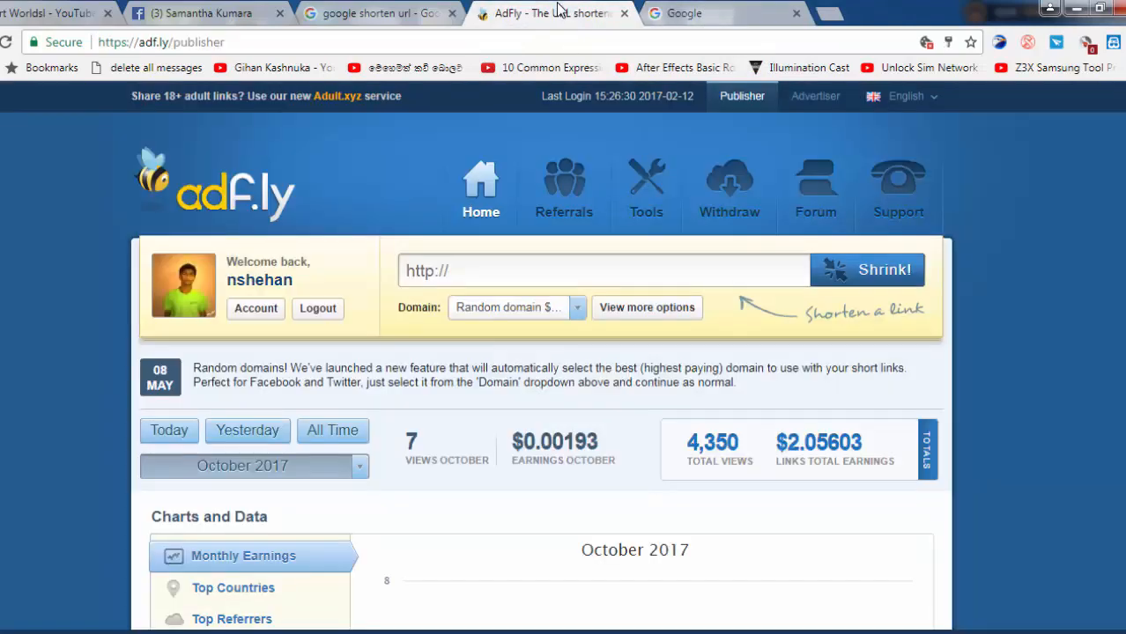
mouse_move(706, 288)
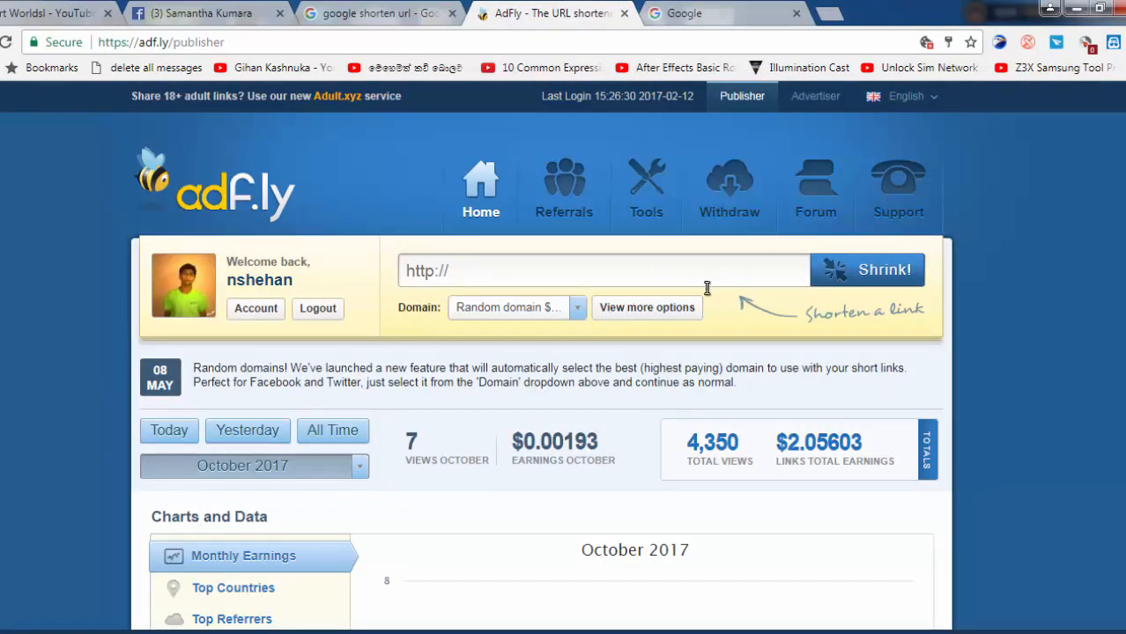
right_click(605, 270)
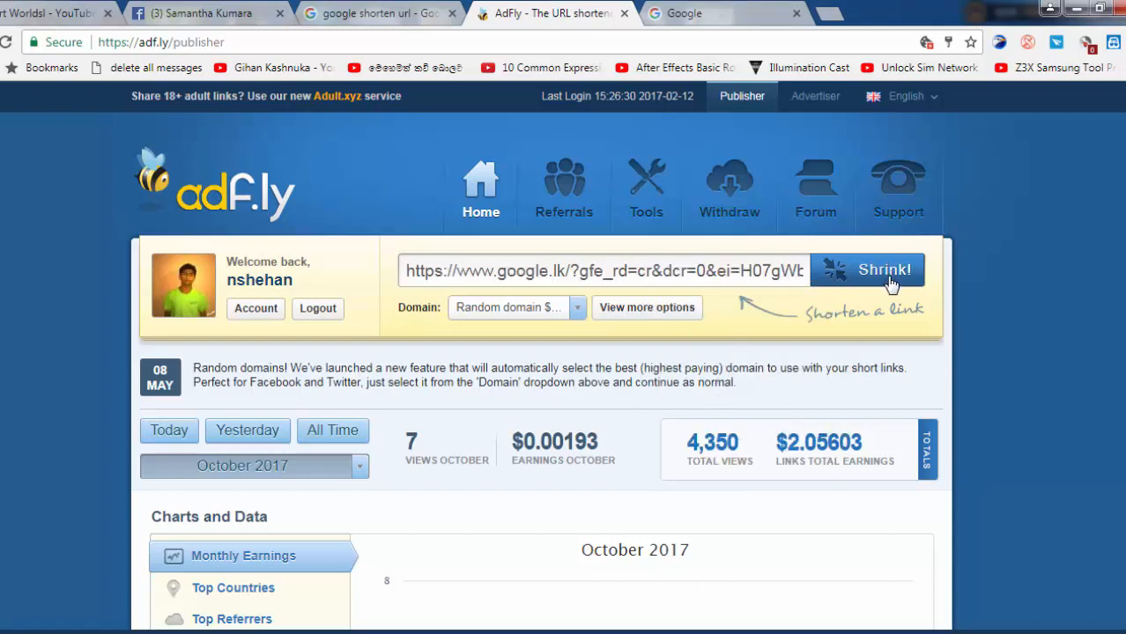
click(883, 270)
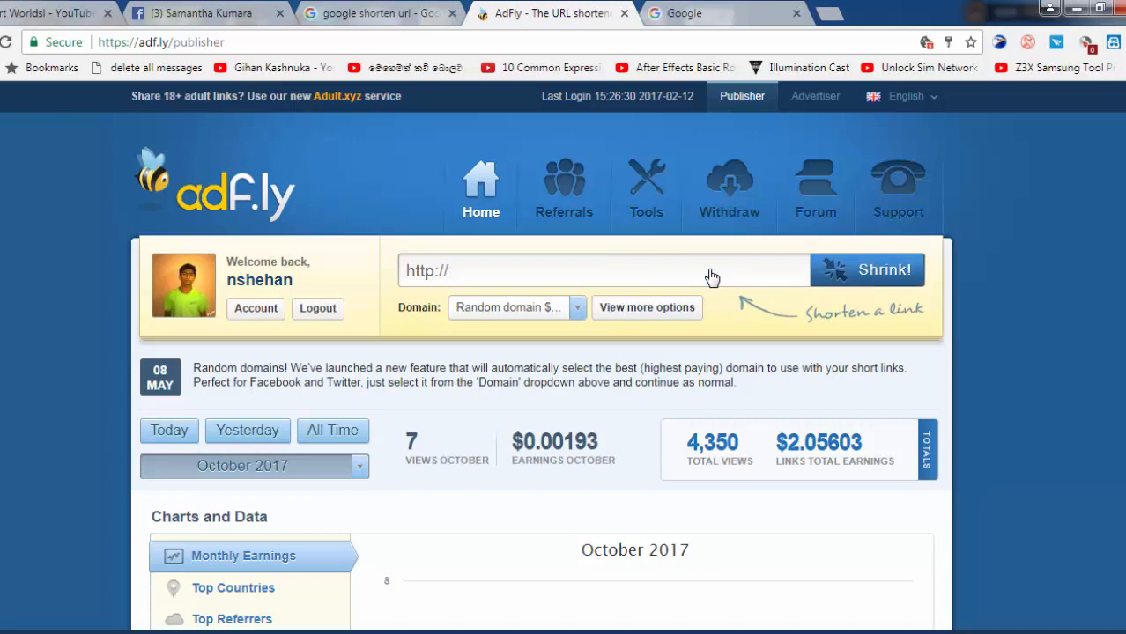
mouse_move(394, 26)
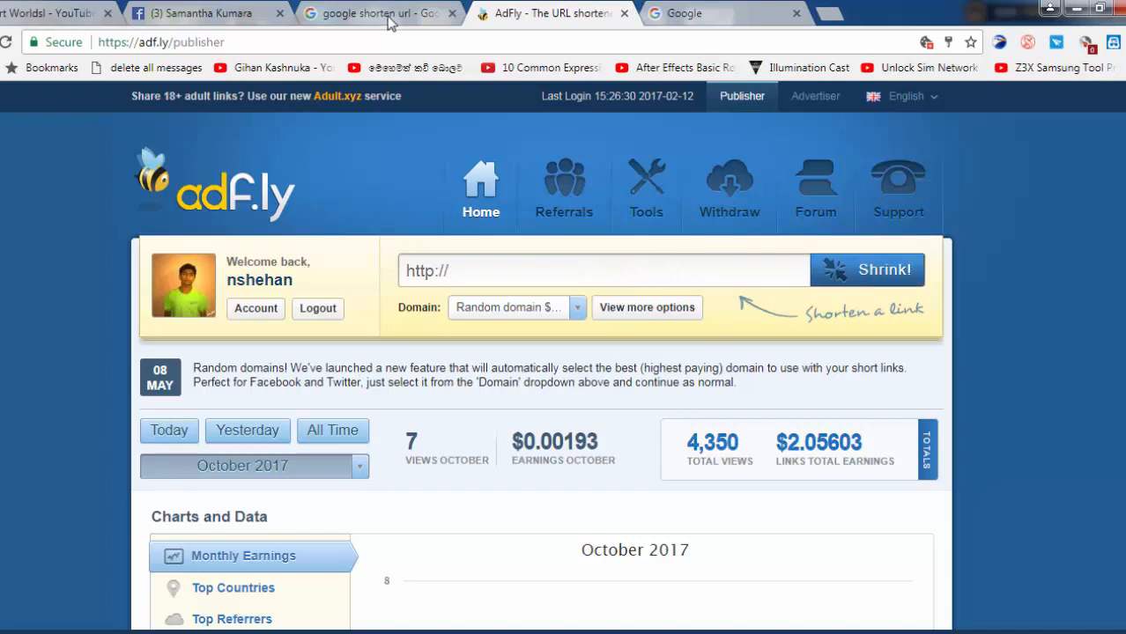
Step: Open the Google URL Shortener result from the 'google shorten url' search results
click(387, 13)
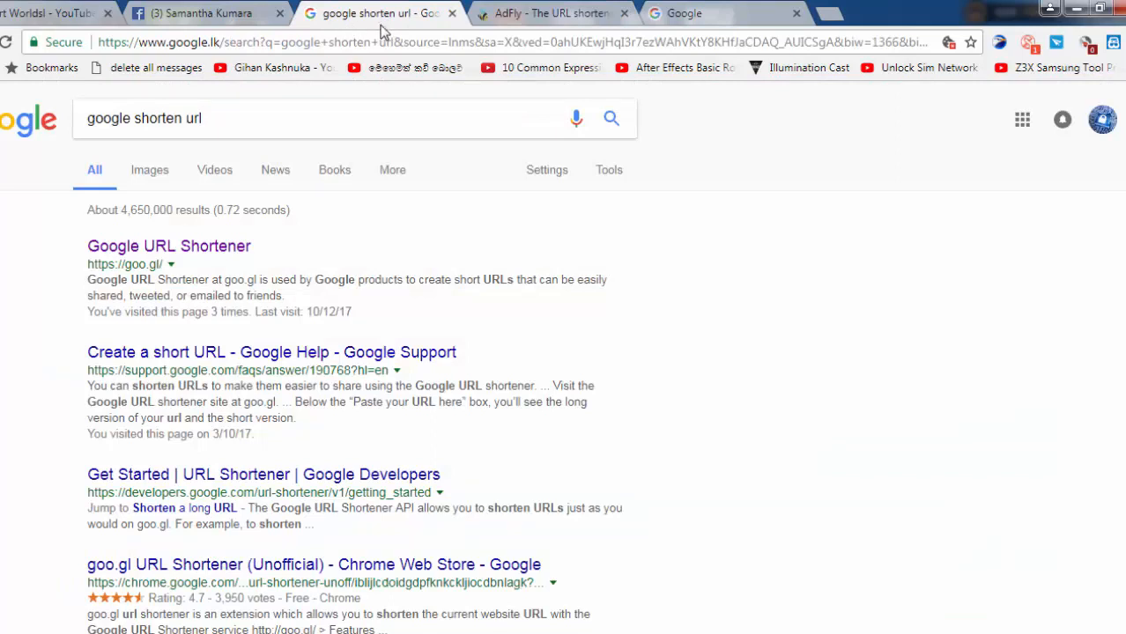
mouse_move(304, 88)
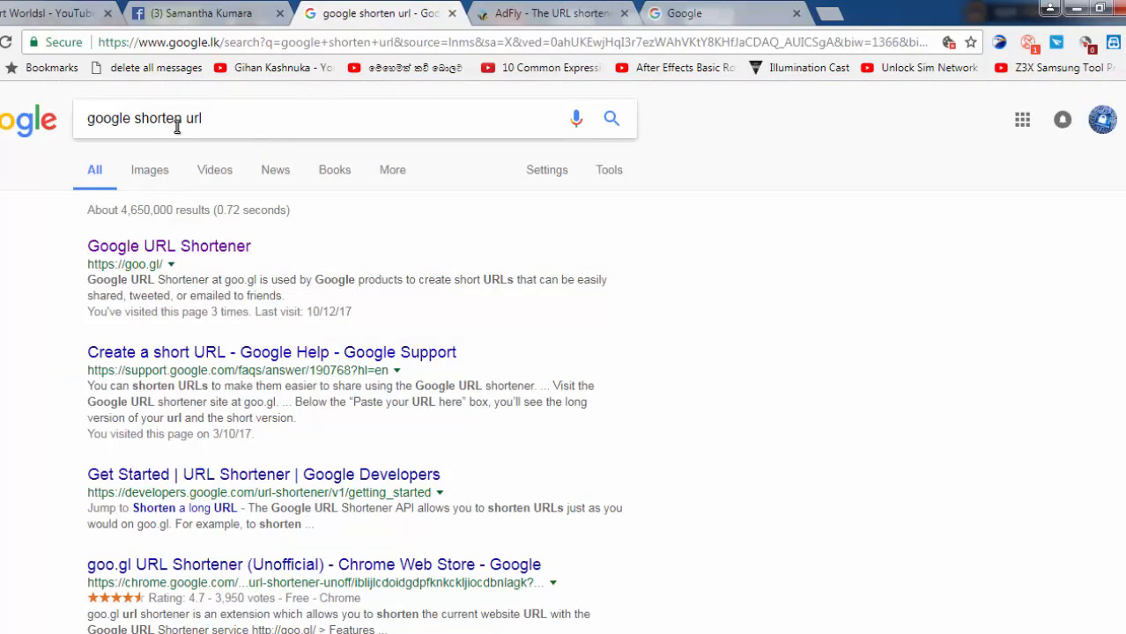
mouse_move(216, 130)
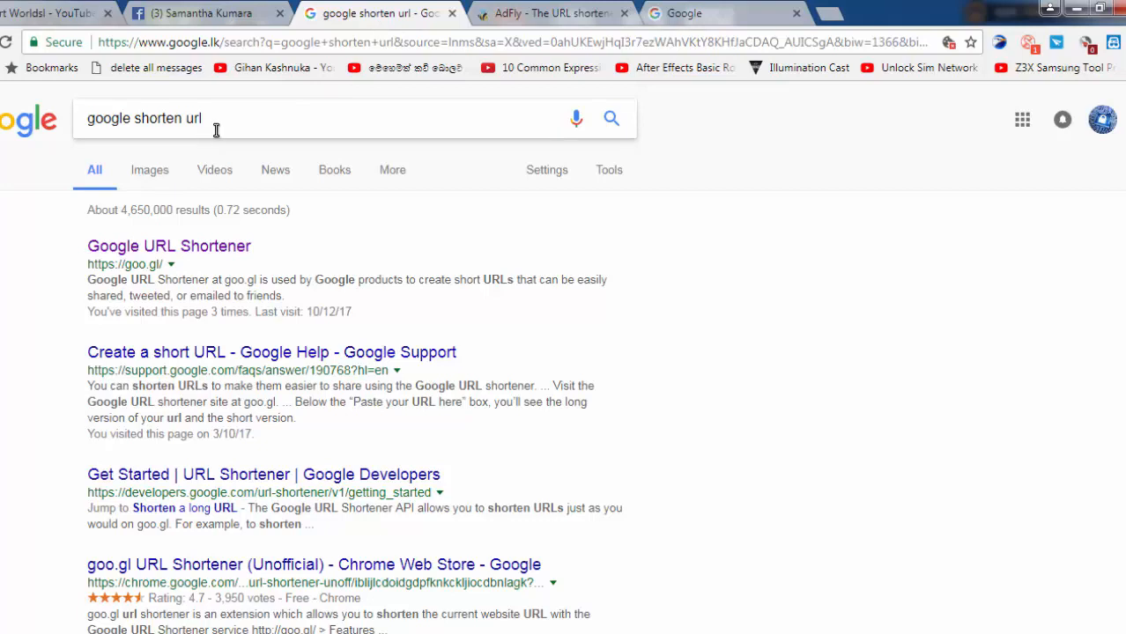
mouse_move(182, 255)
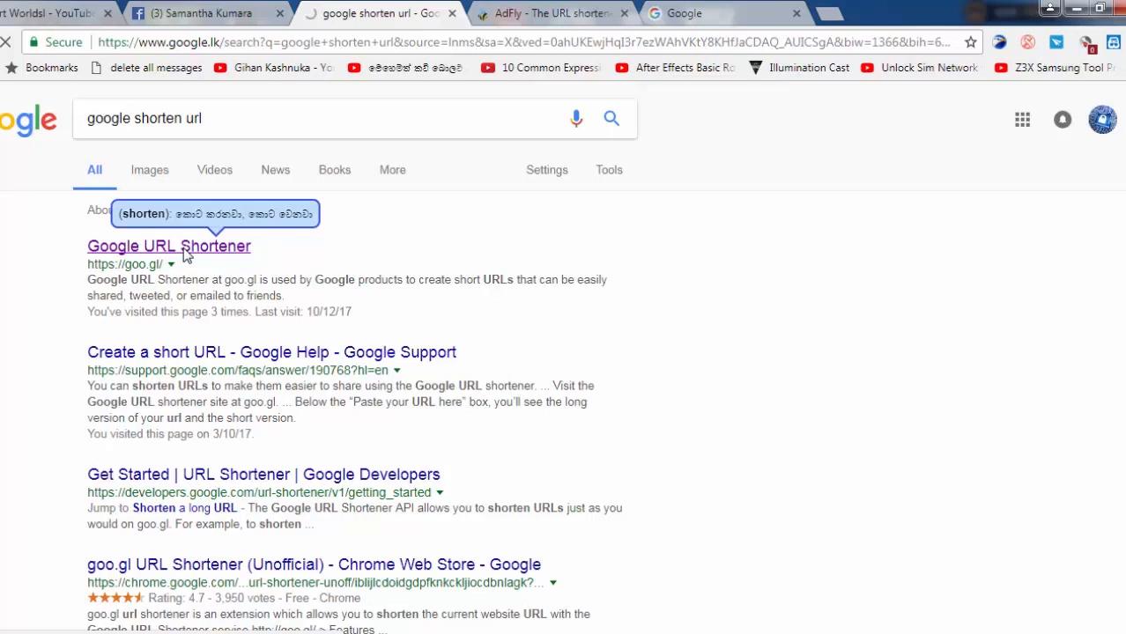
click(168, 246)
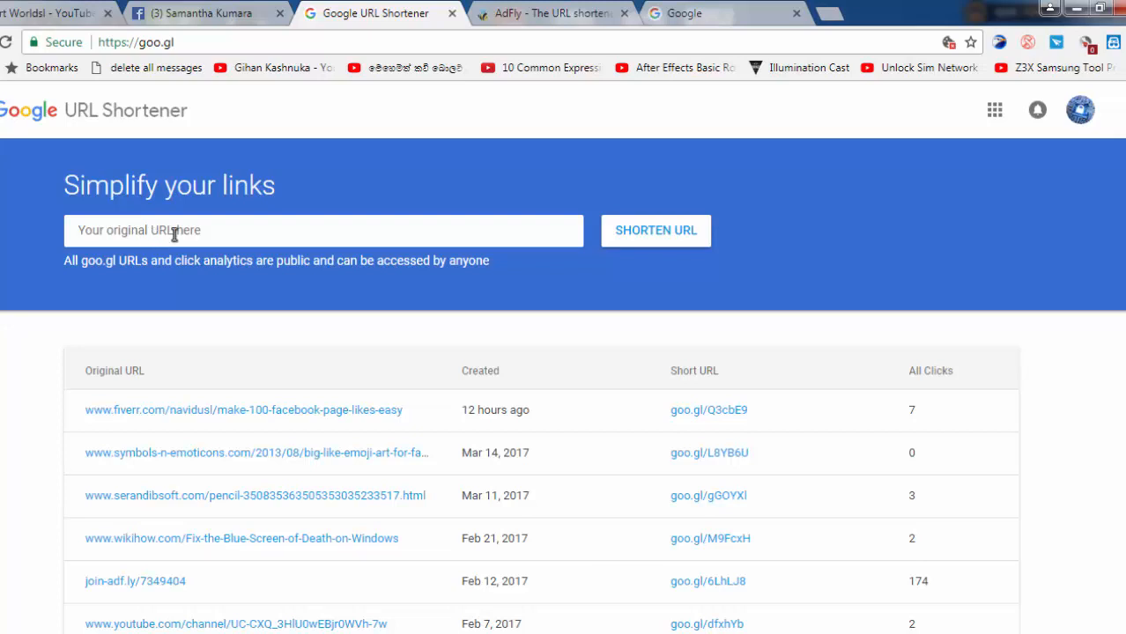
Step: Paste the AdFly link yobuilder.com/7G95, generate goo.gl/XBTMz4, and copy it
right_click(175, 230)
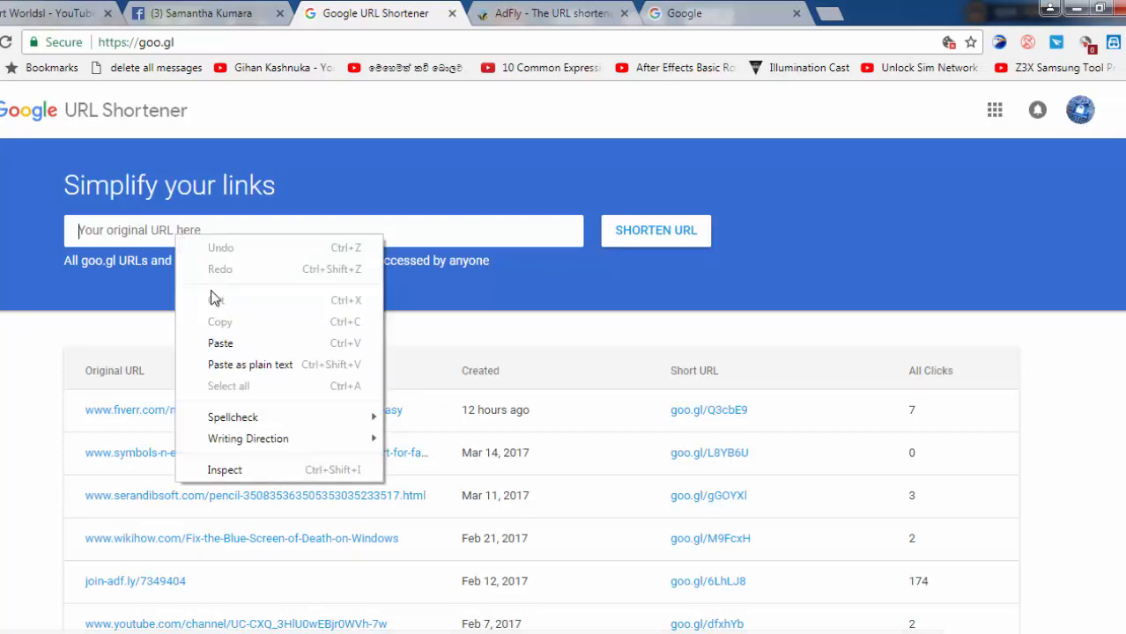
click(219, 343)
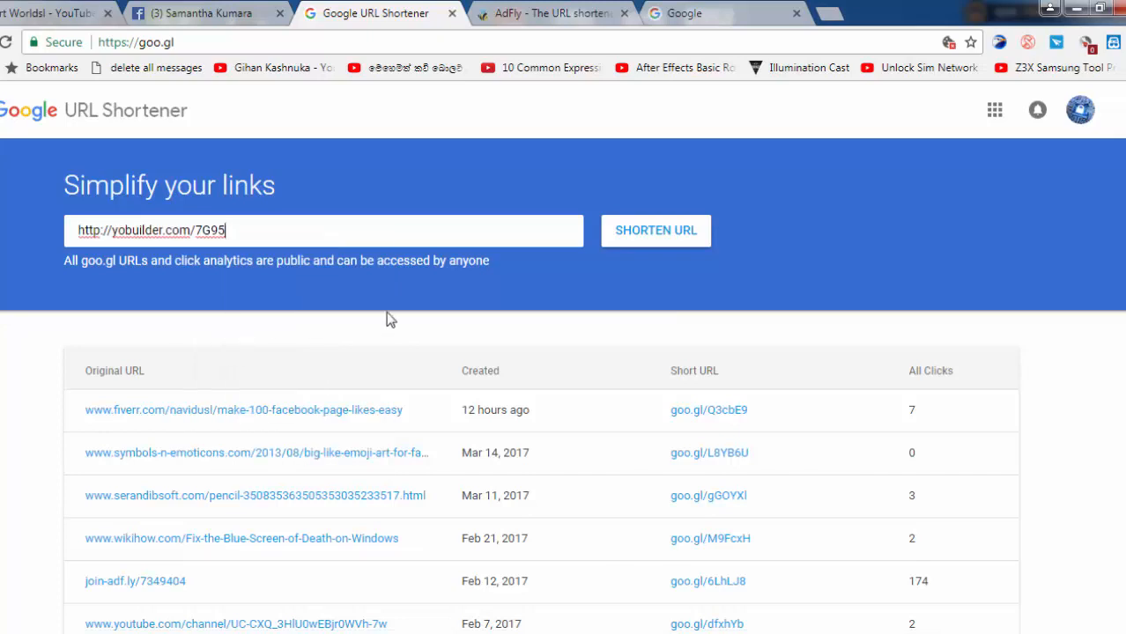
mouse_move(669, 249)
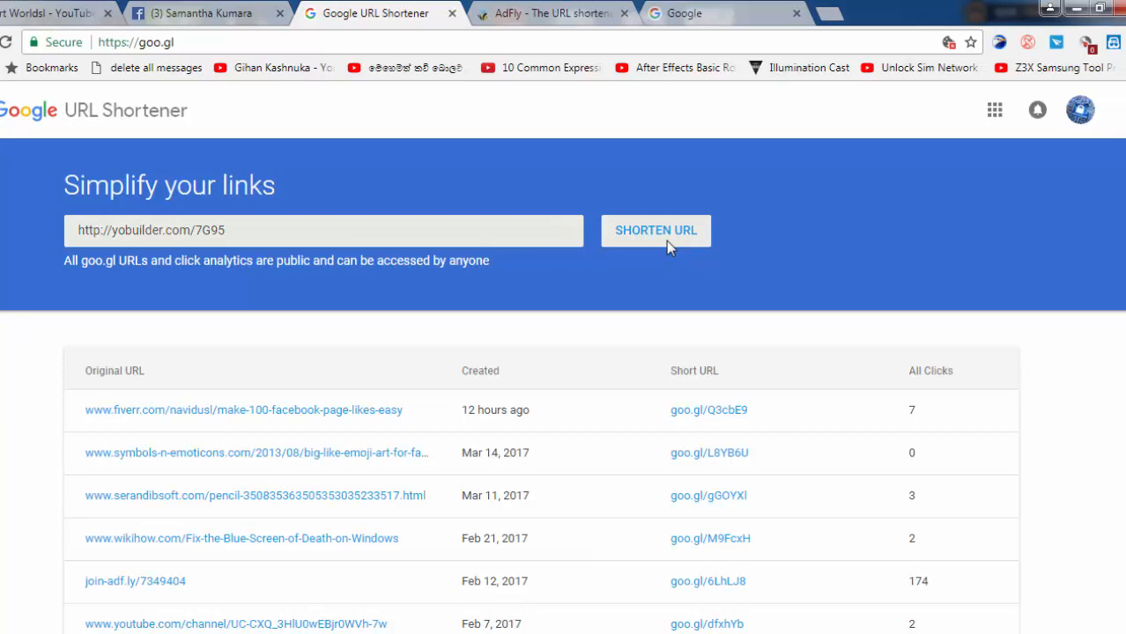
click(656, 230)
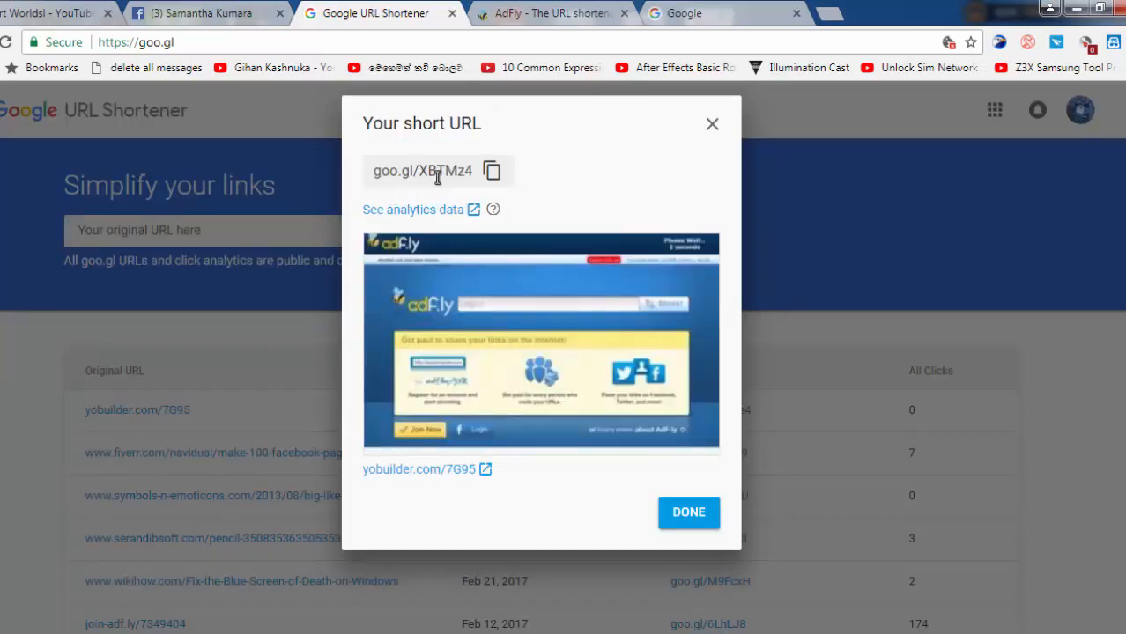
click(493, 170)
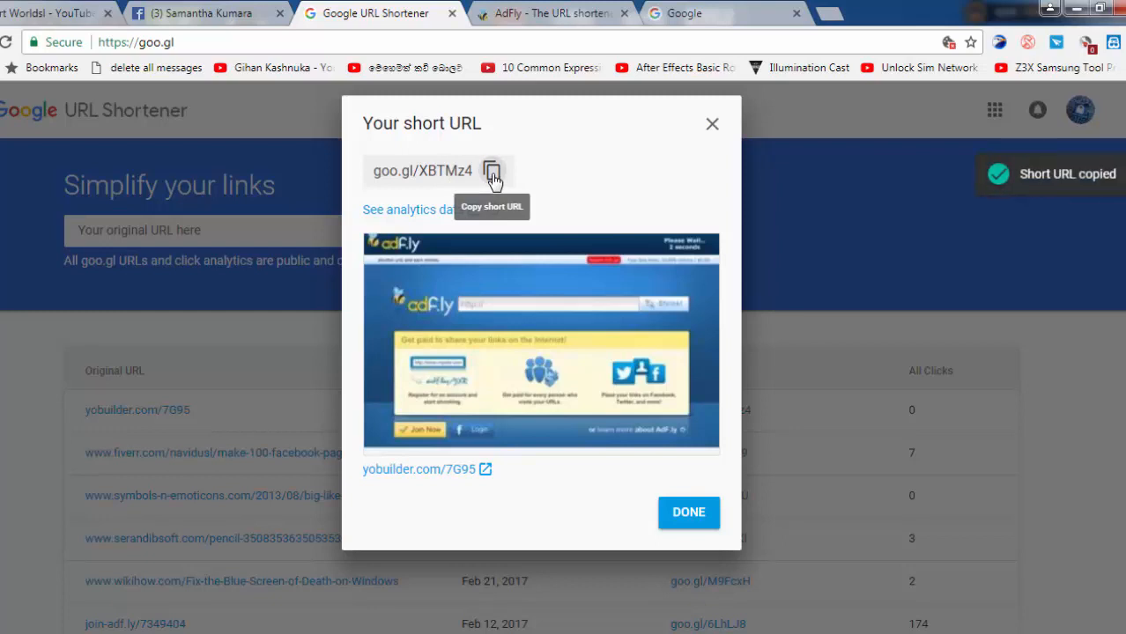
mouse_move(231, 14)
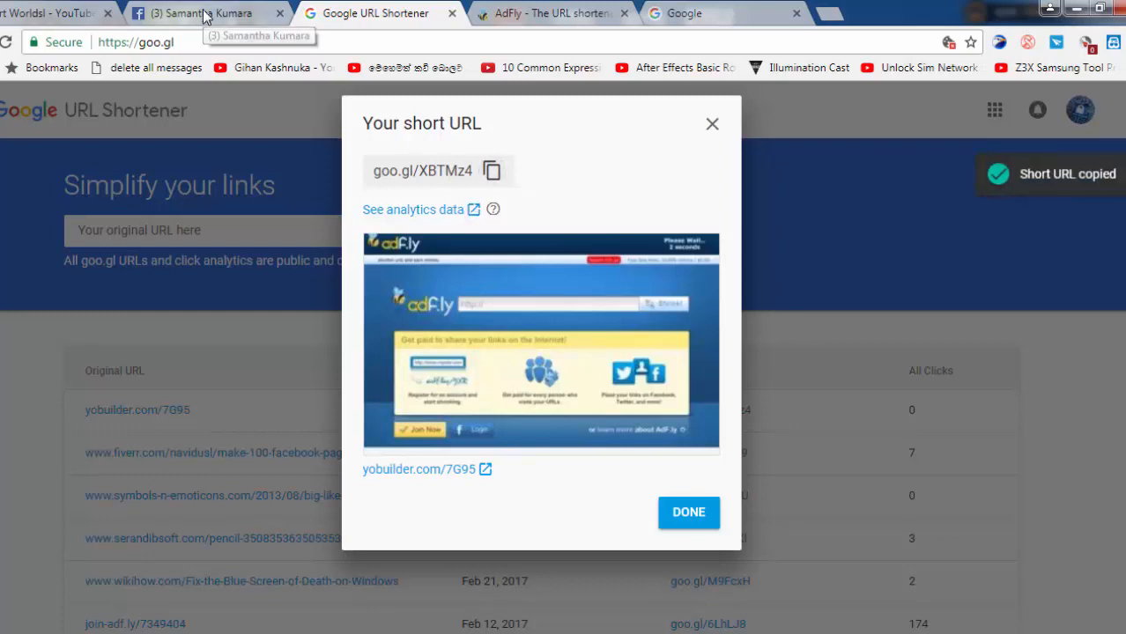
click(202, 13)
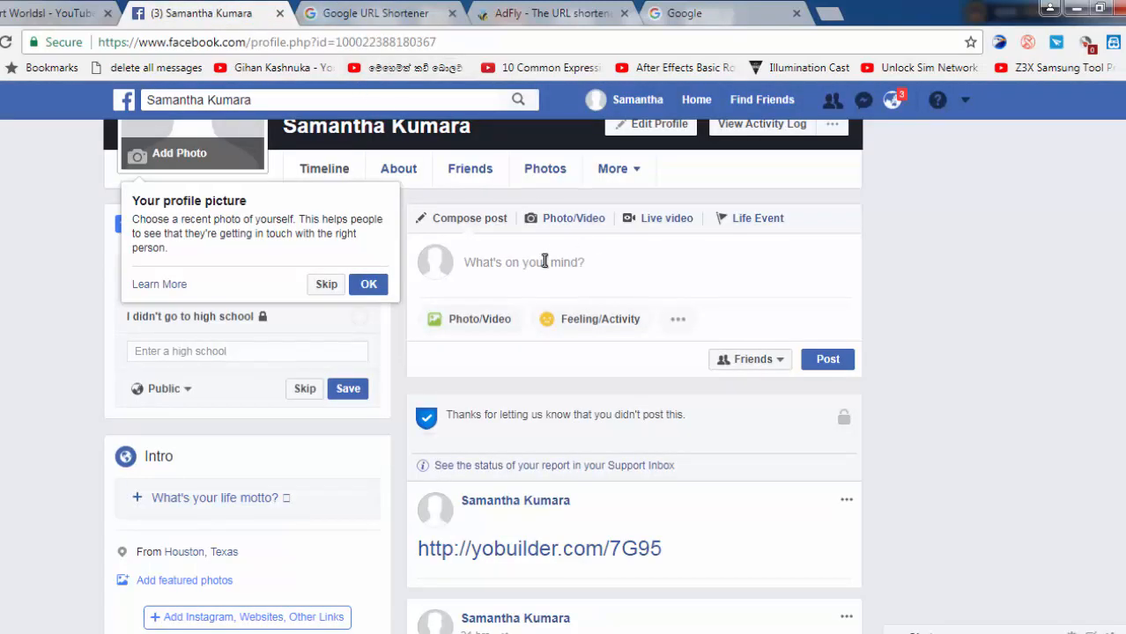
right_click(542, 262)
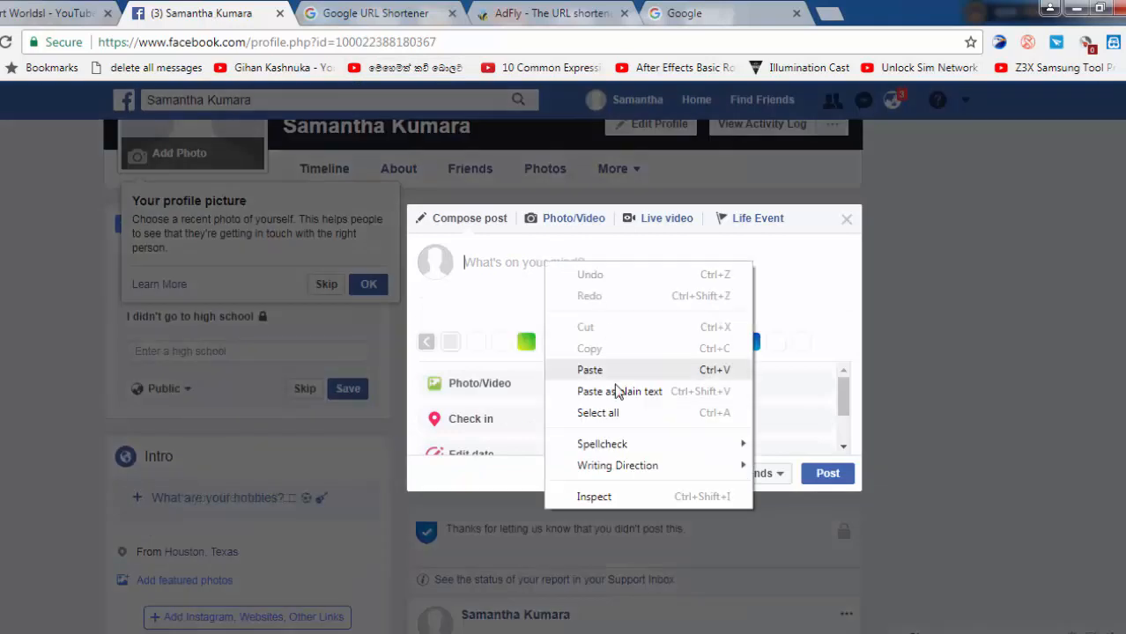
click(589, 370)
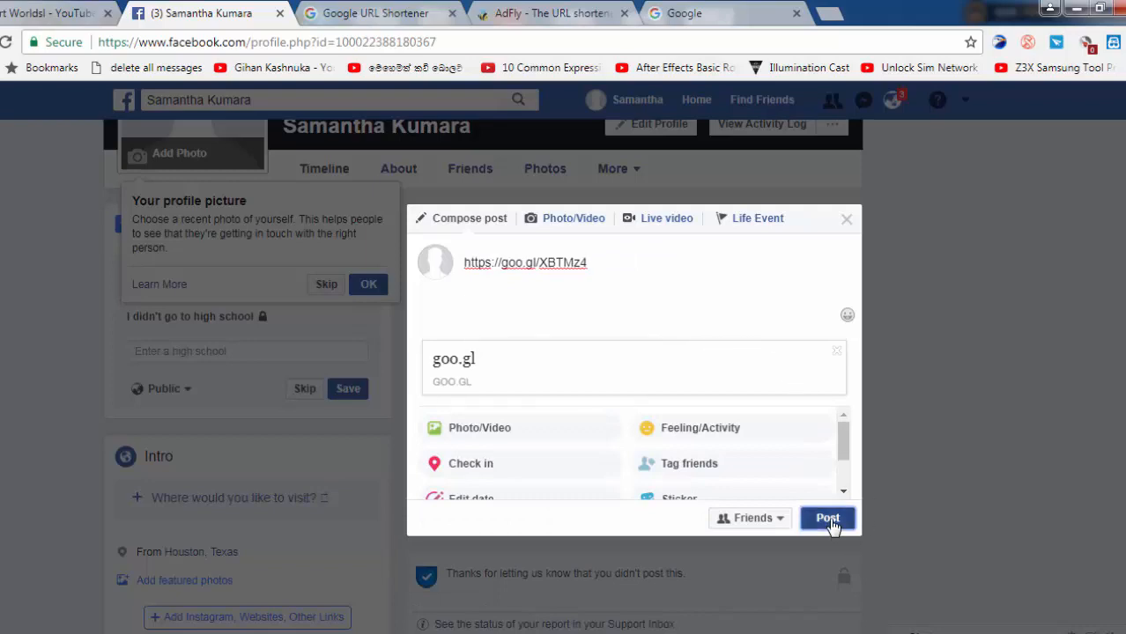
click(827, 518)
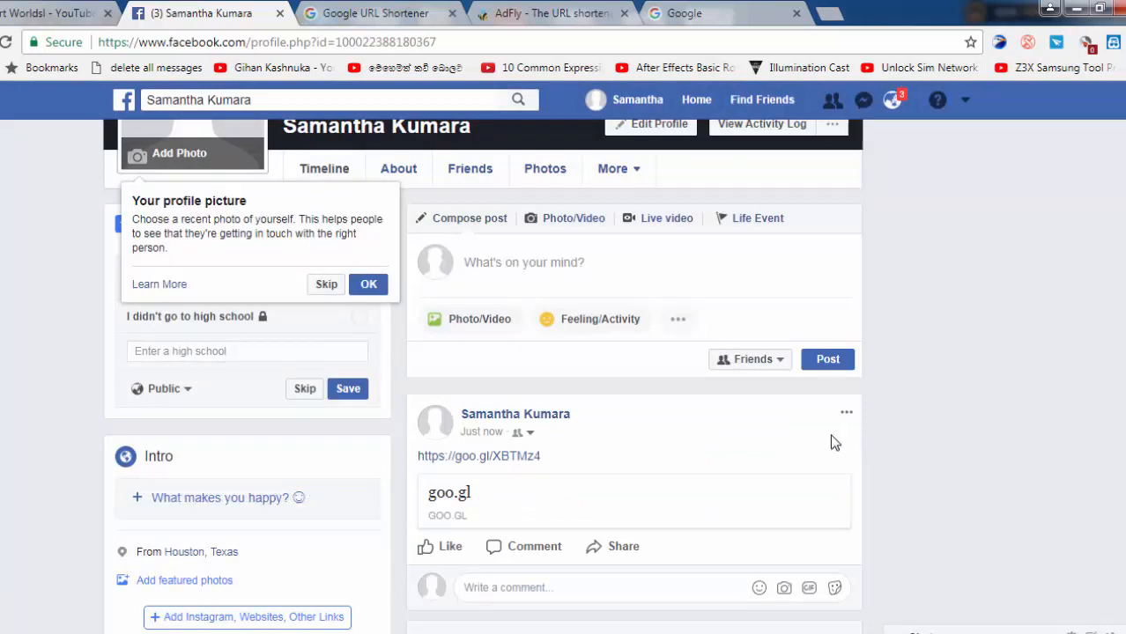
mouse_move(883, 453)
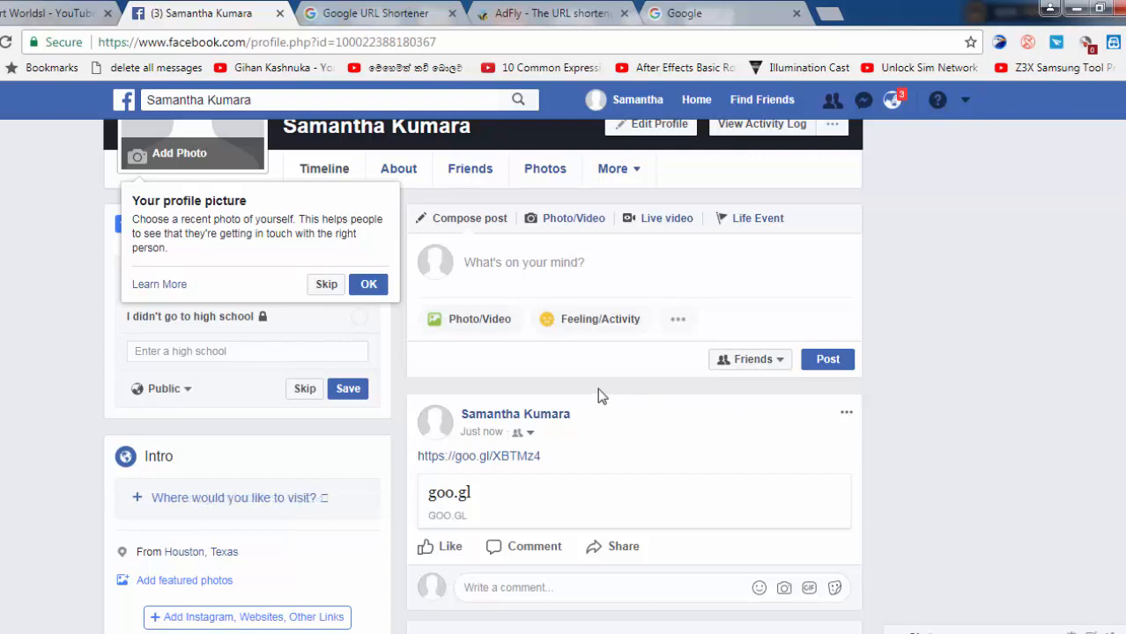
click(44, 13)
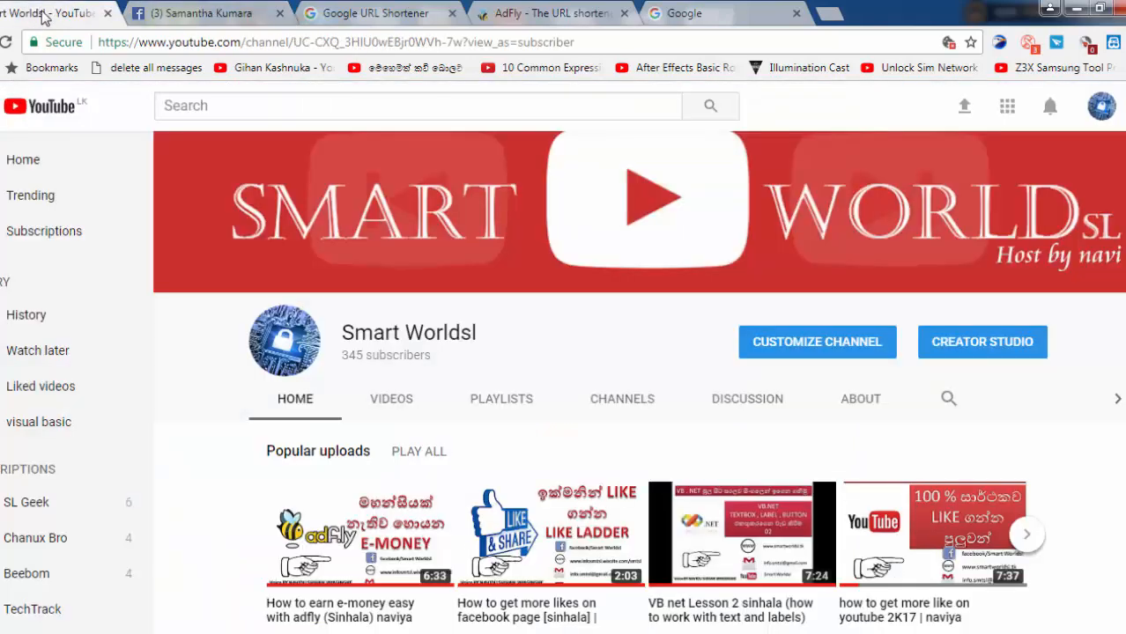
mouse_move(472, 229)
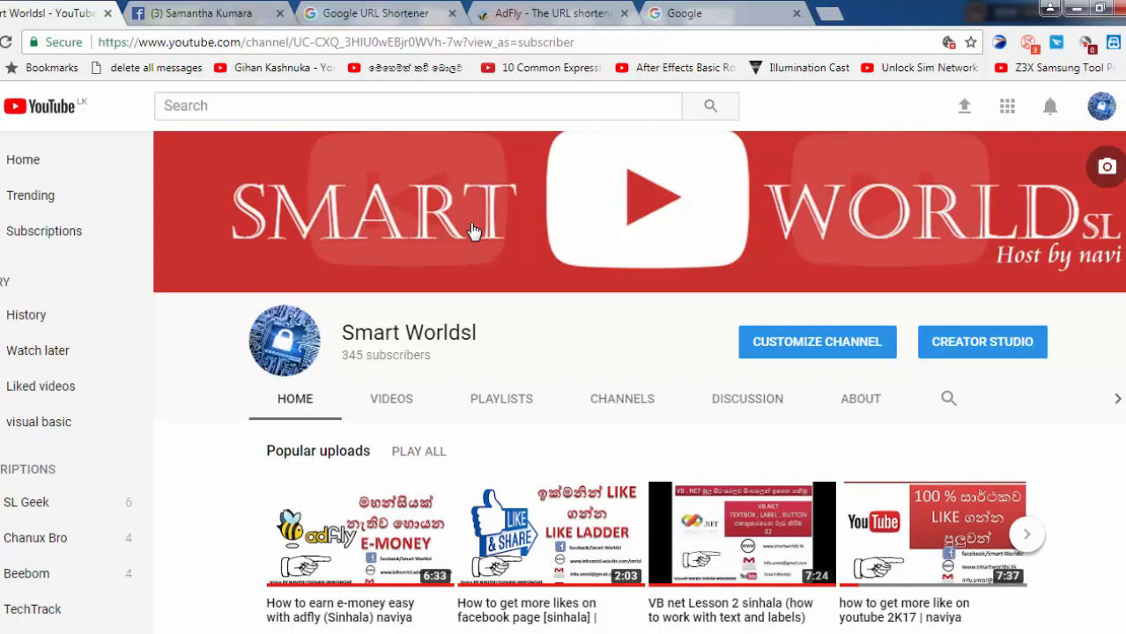
mouse_move(583, 227)
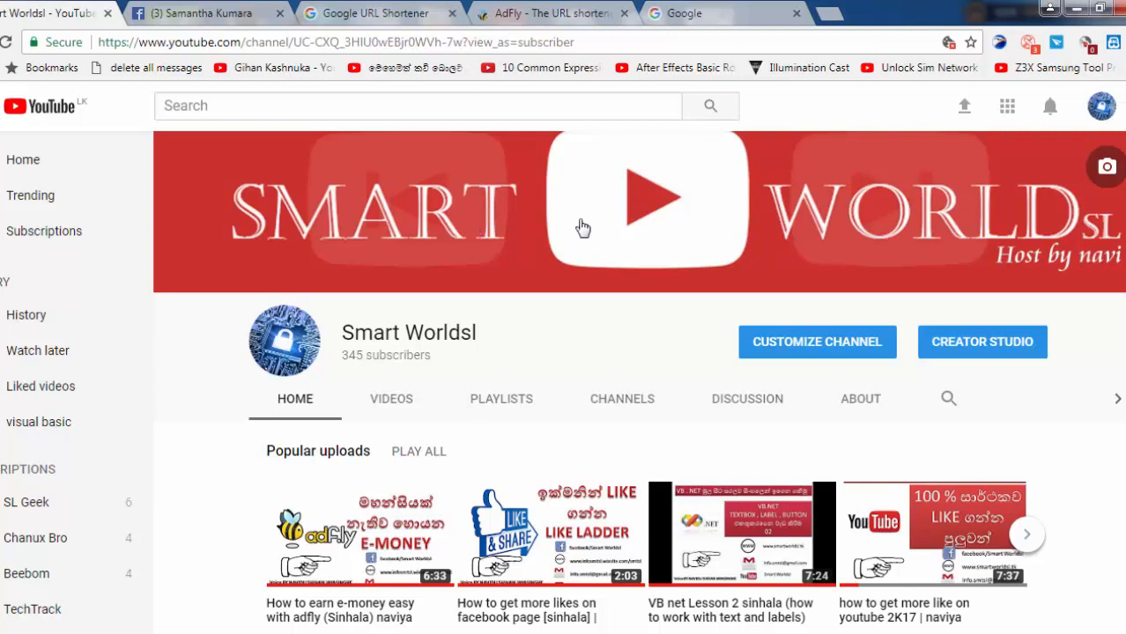
scroll(down, 3)
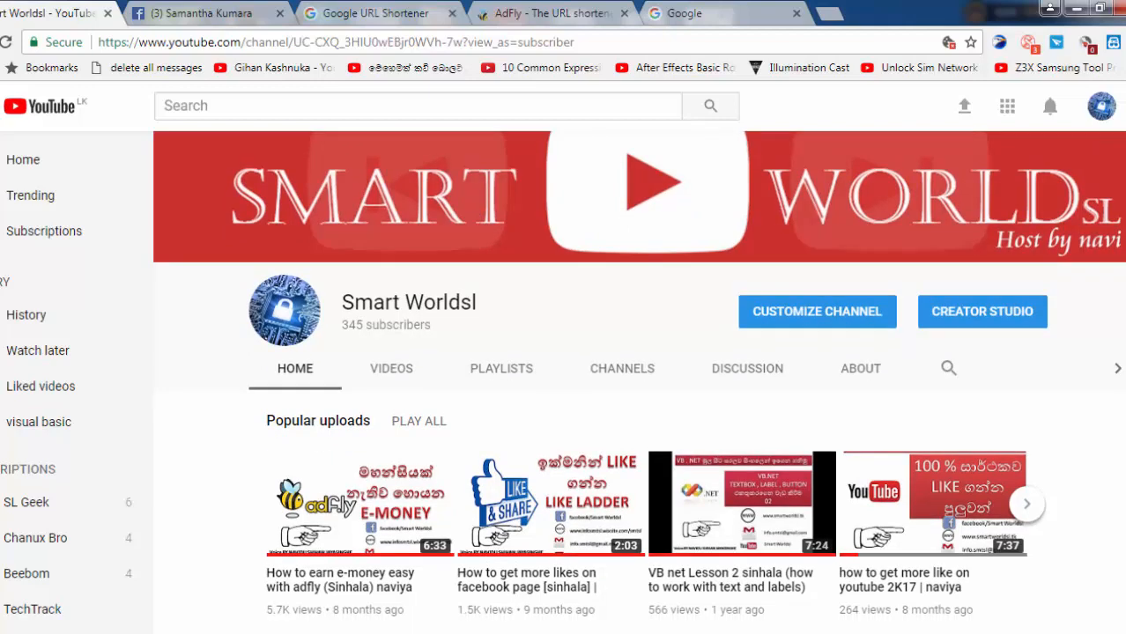
scroll(down, 3)
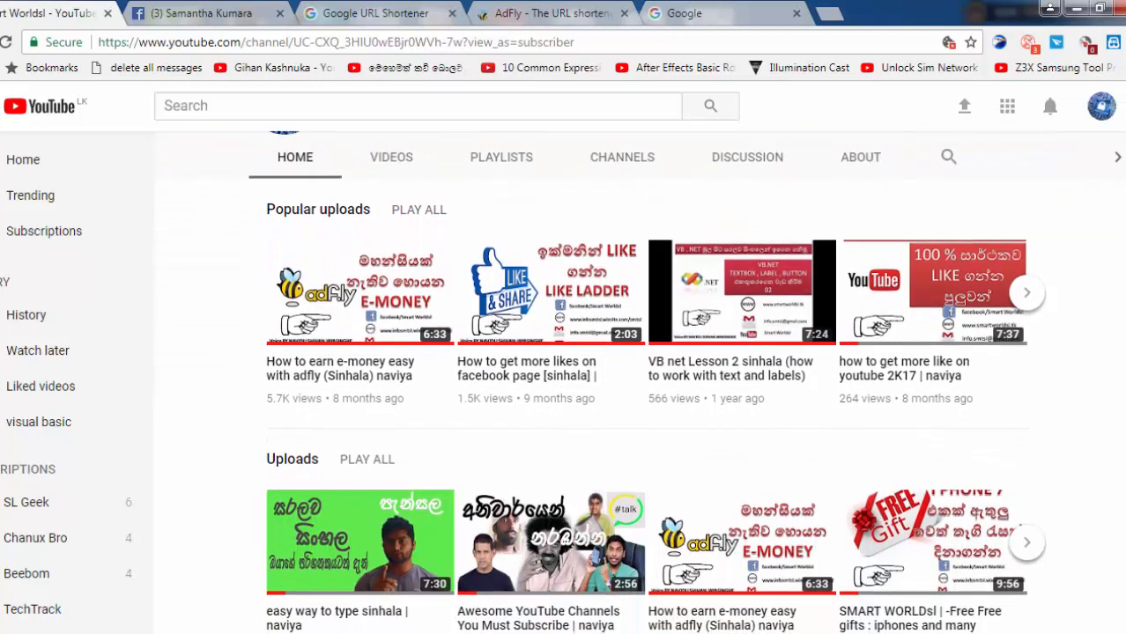
scroll(down, 3)
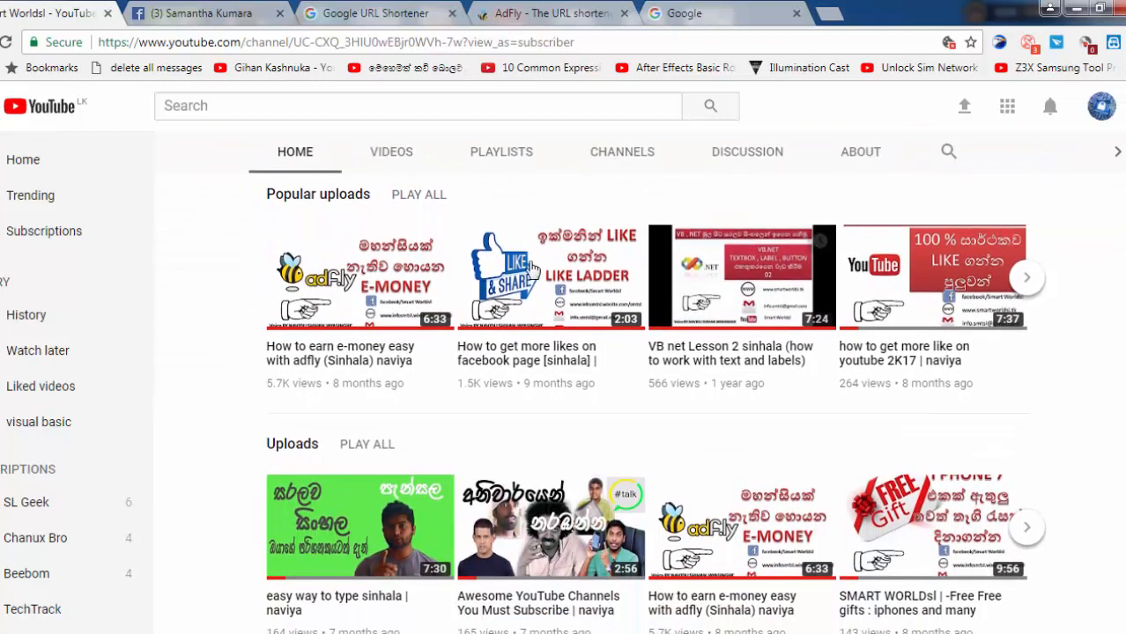